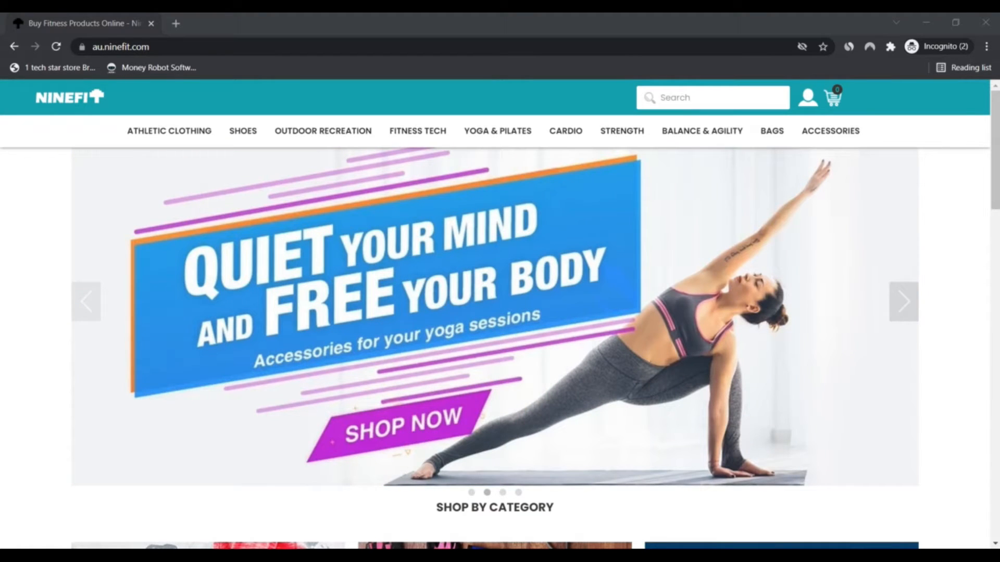
Scroll down to Shop by Category and choose the Clothing tile.
scroll(down, 3)
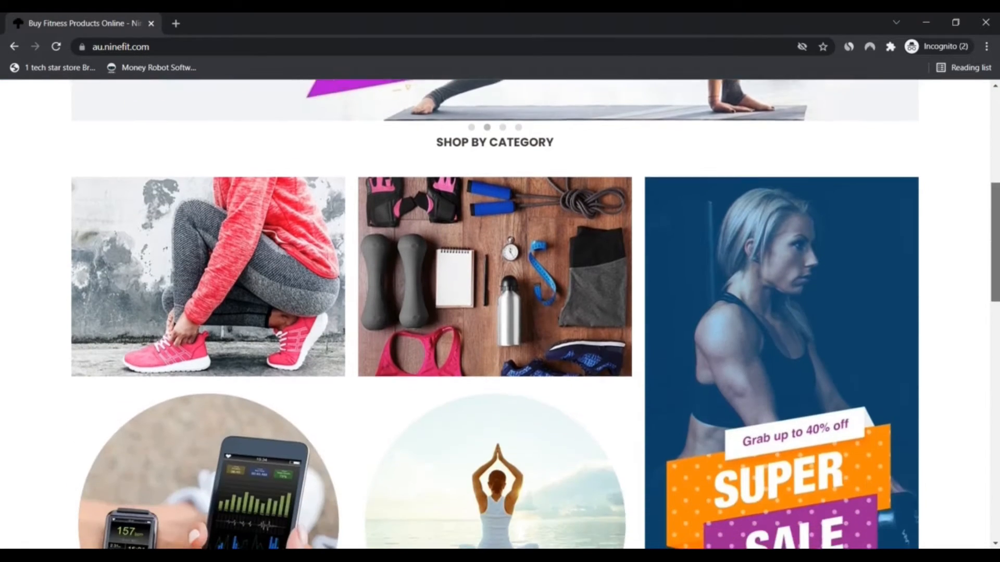
scroll(down, 3)
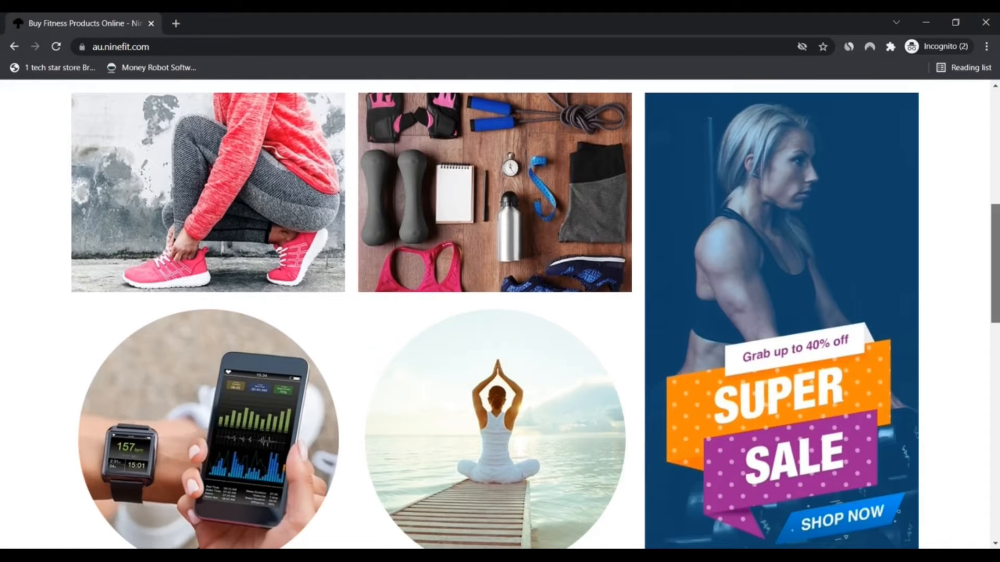
scroll(down, 3)
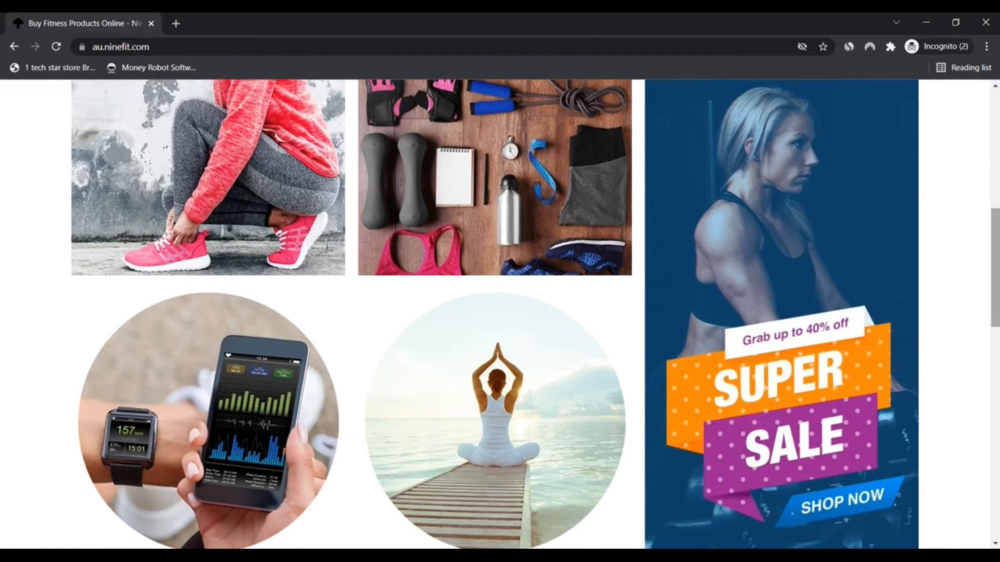
mouse_move(607, 145)
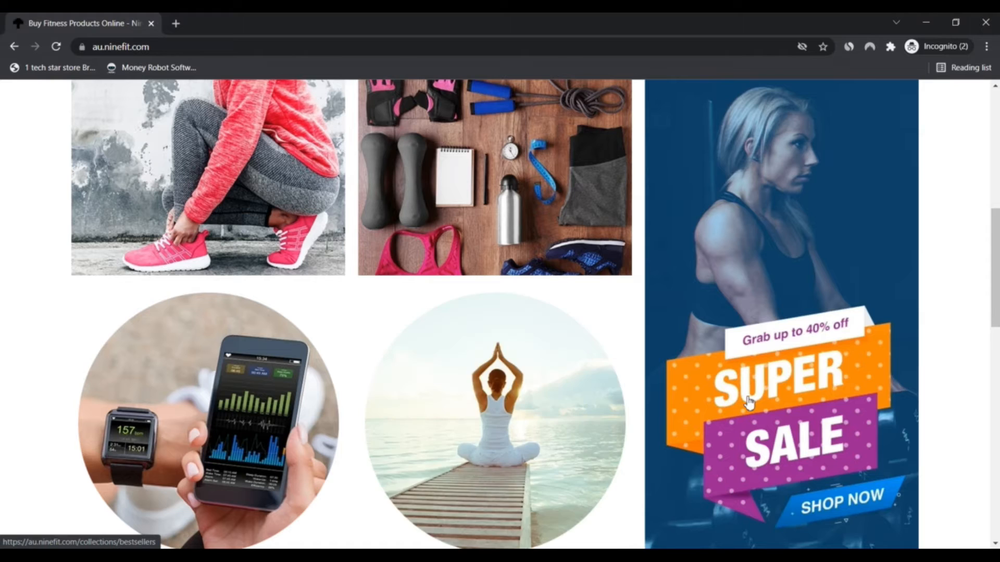
click(208, 175)
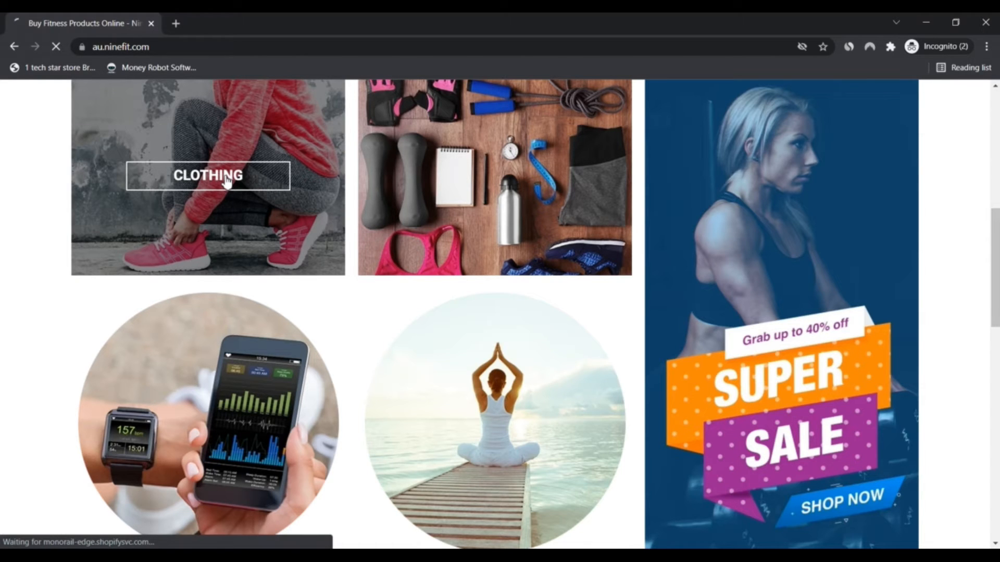
Scroll through the Clothing listings of socks, shorts, leggings and shirts, then back up.
click(207, 176)
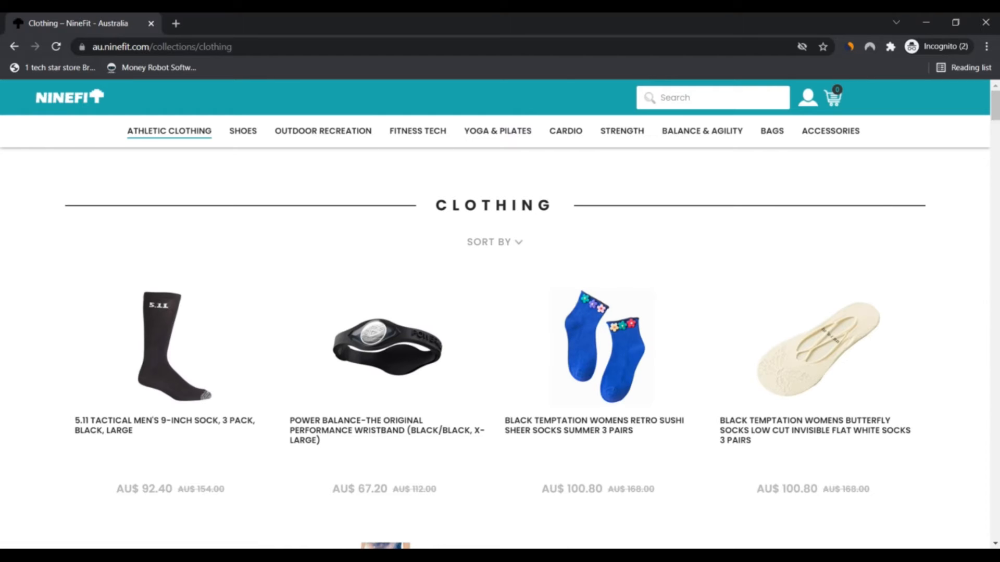
scroll(down, 3)
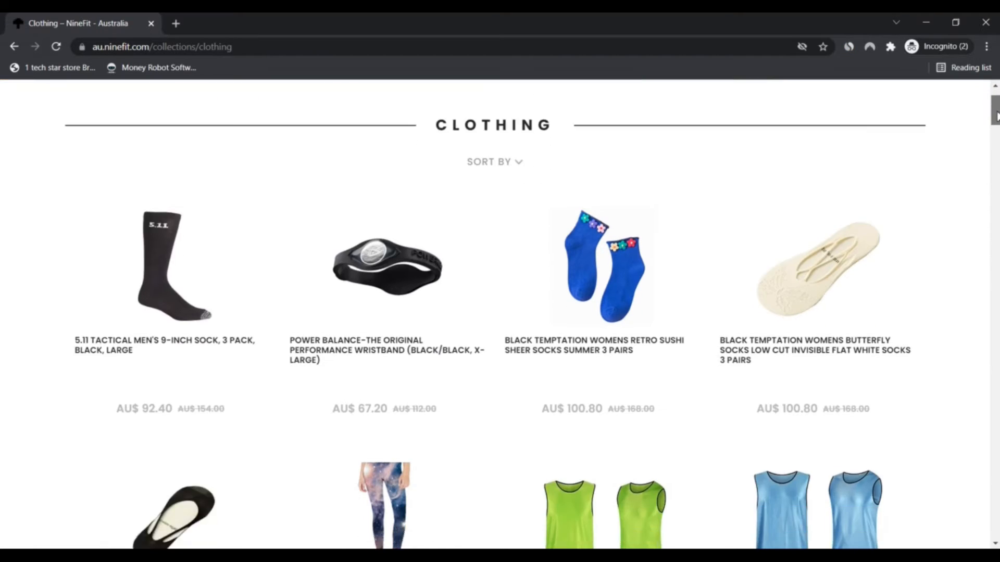
scroll(down, 3)
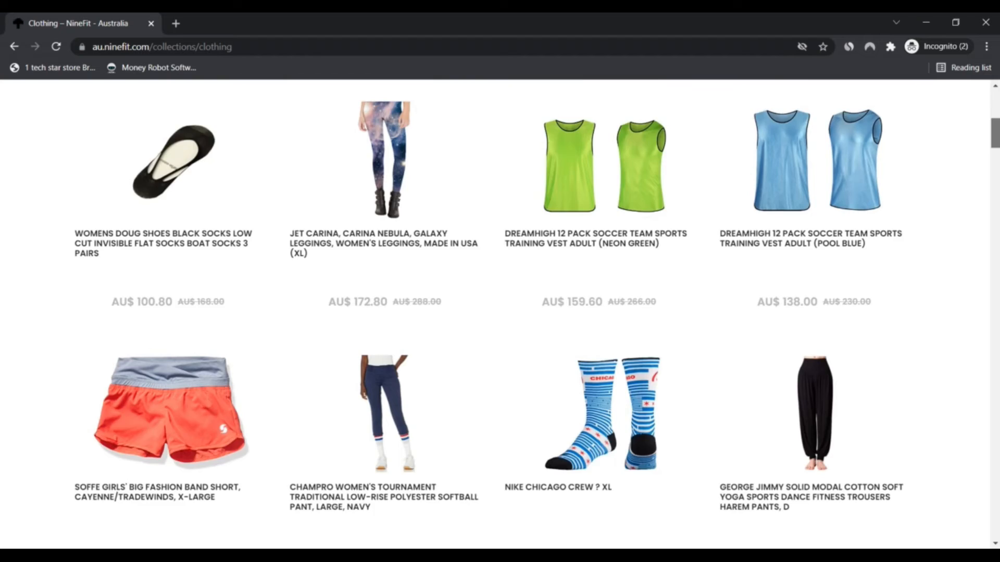
scroll(down, 3)
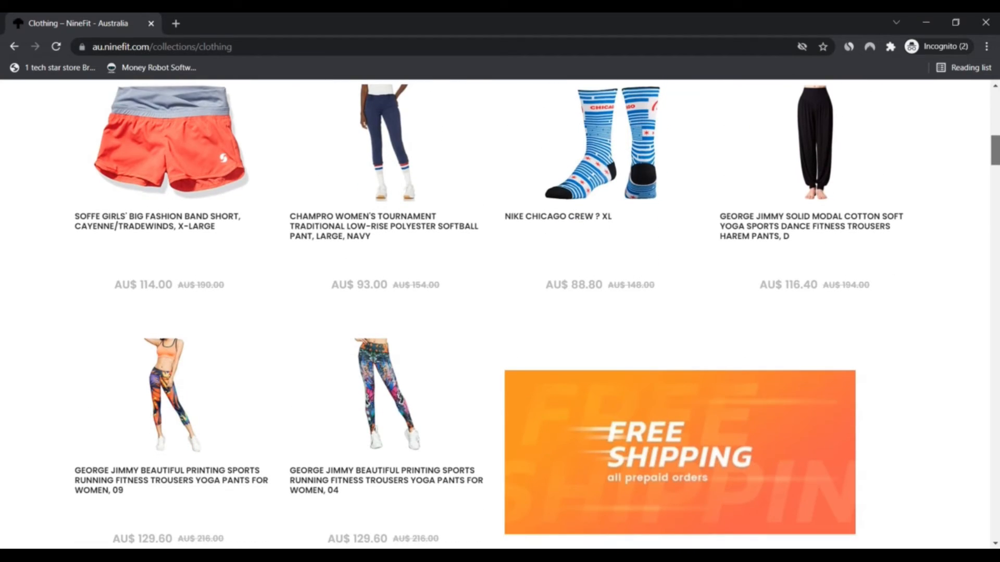
scroll(down, 3)
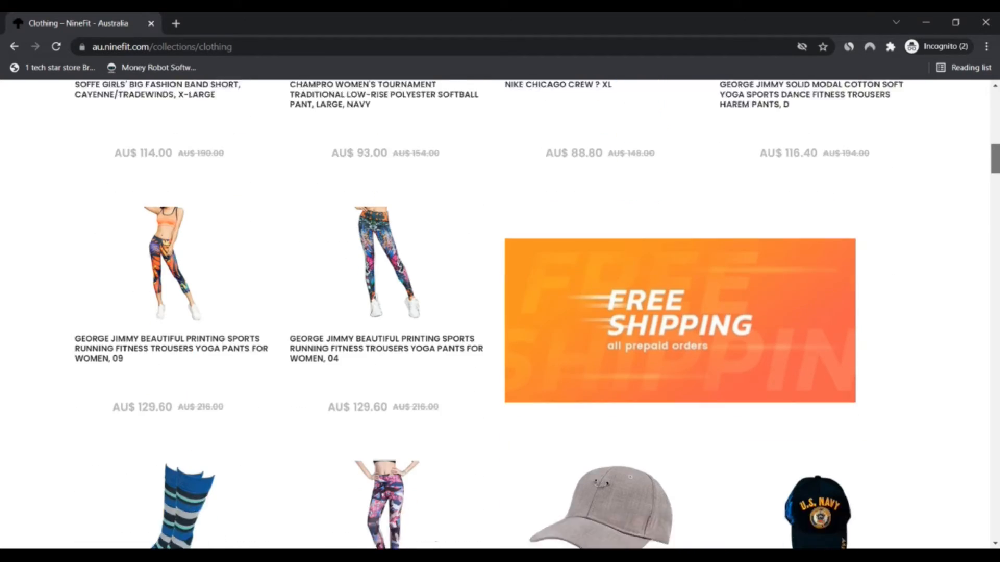
scroll(down, 3)
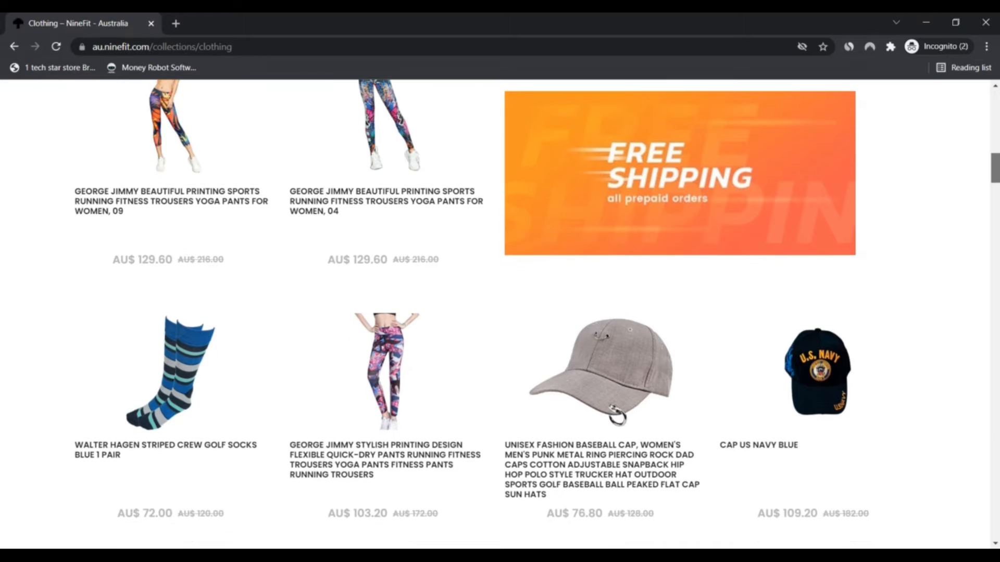
scroll(down, 3)
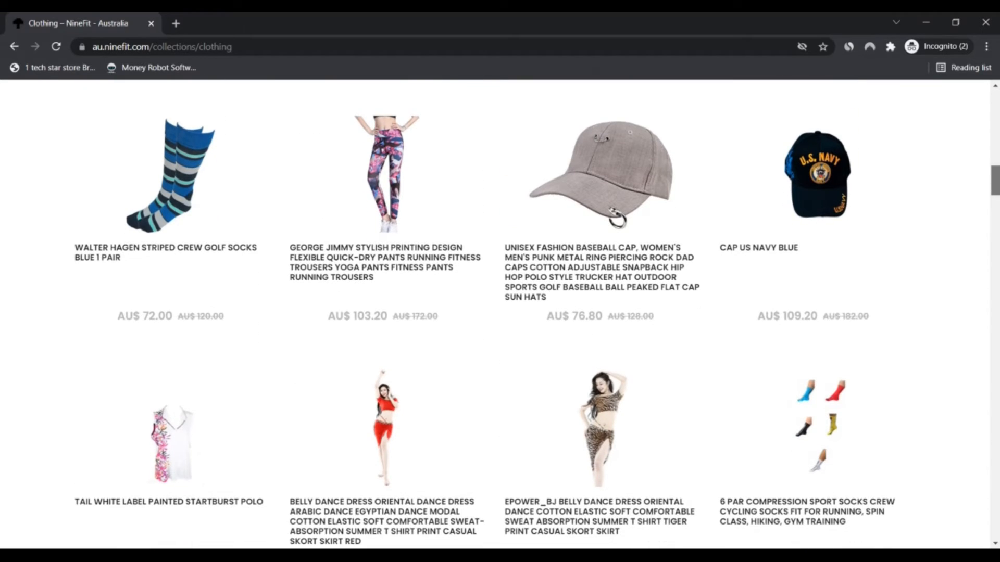
scroll(down, 3)
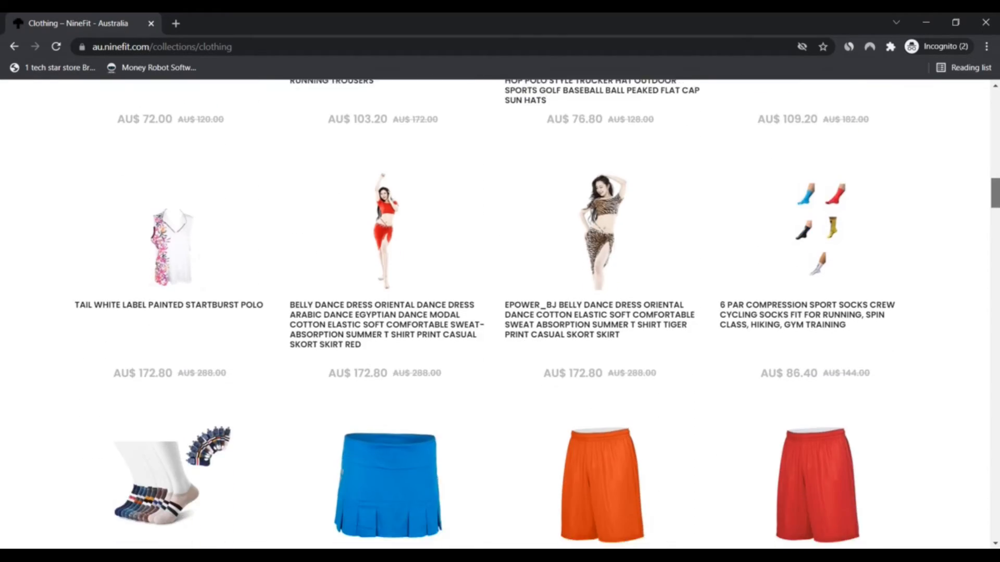
scroll(down, 3)
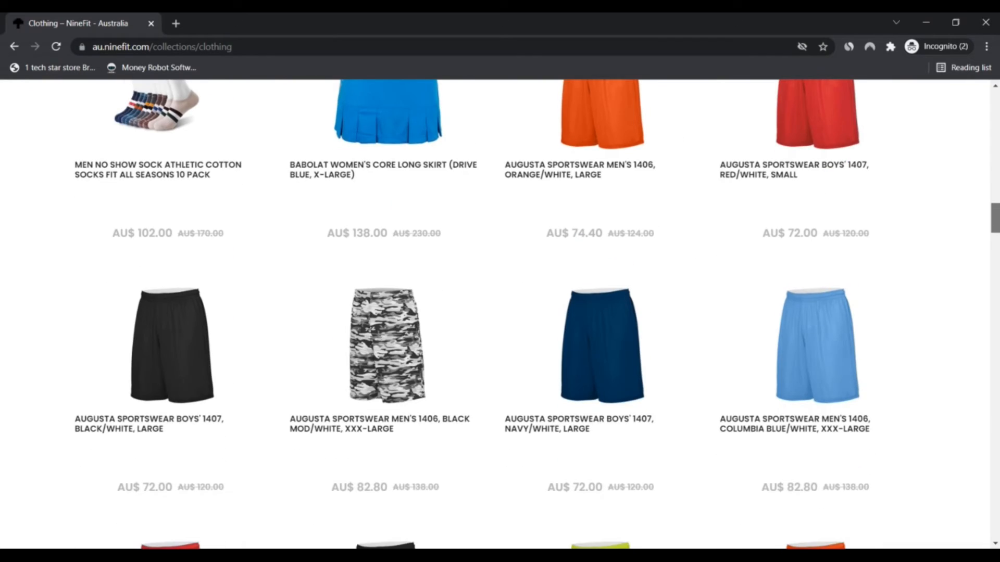
scroll(down, 3)
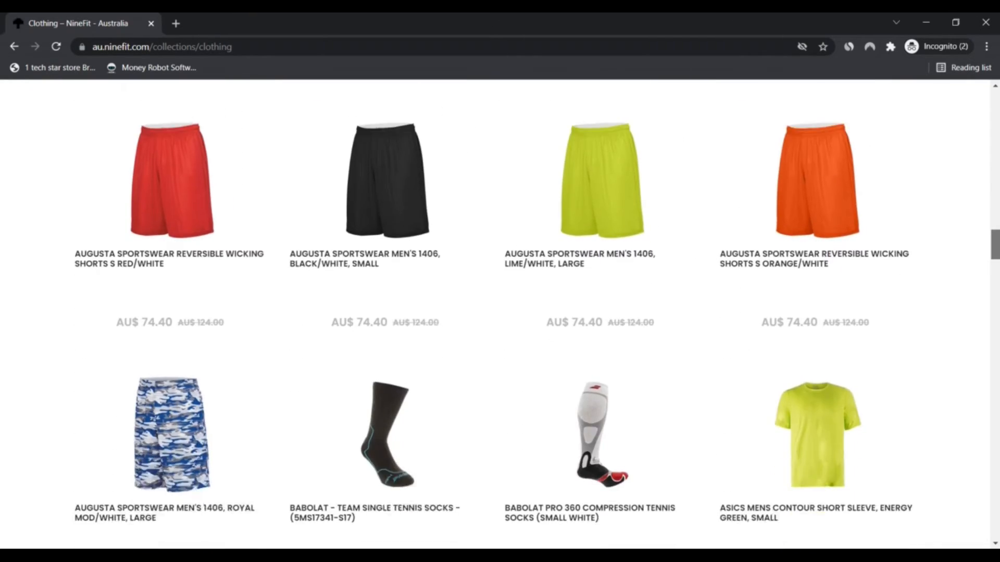
scroll(down, 3)
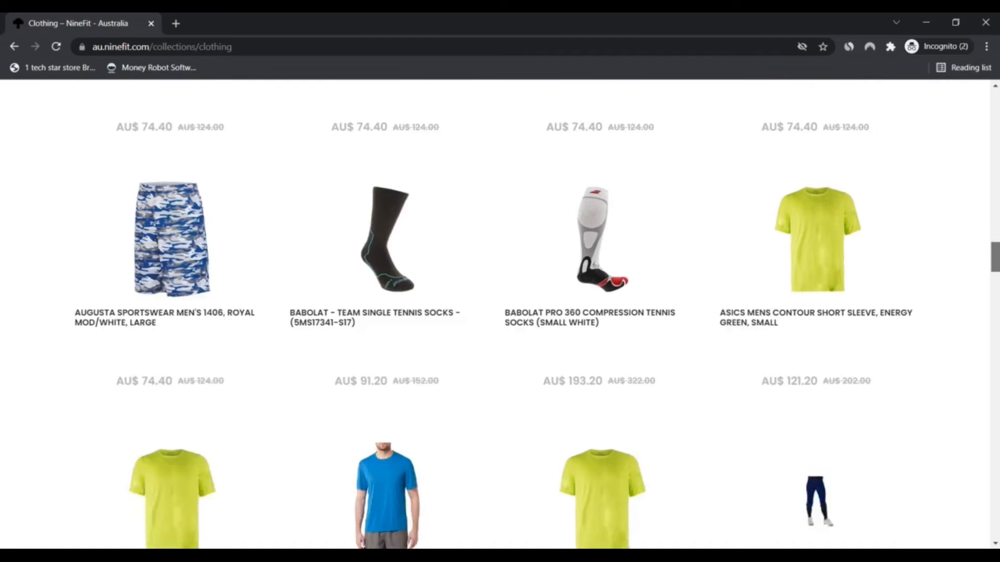
scroll(up, 3)
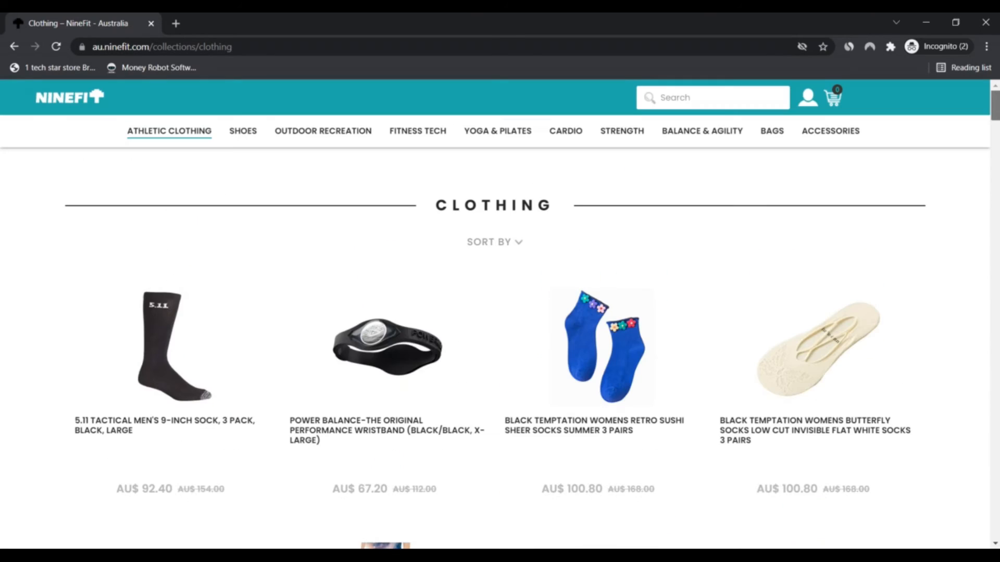
mouse_move(417, 131)
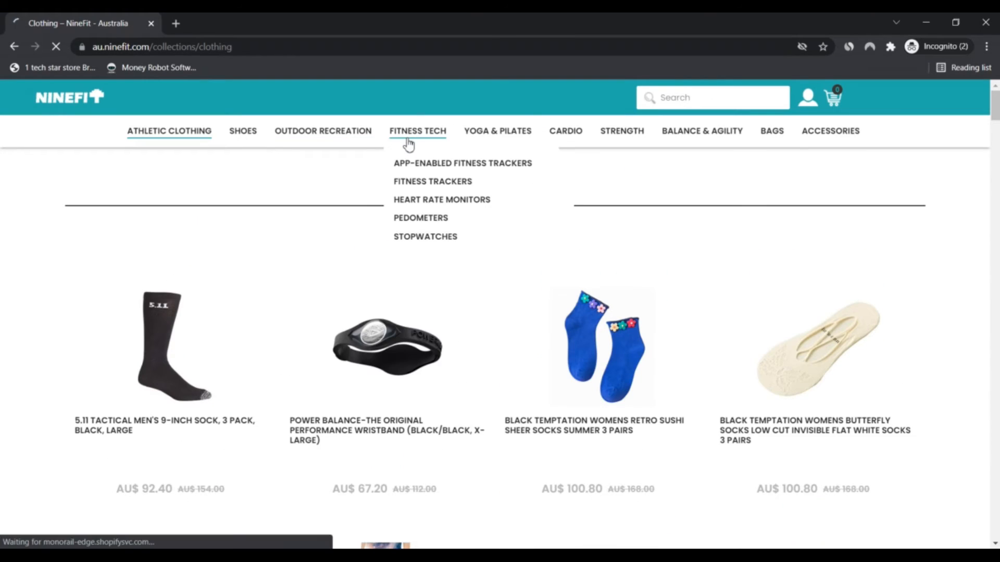
Open Fitness Tech and scroll through the watches, Fitbit bands, stopwatches and pedometers.
click(417, 131)
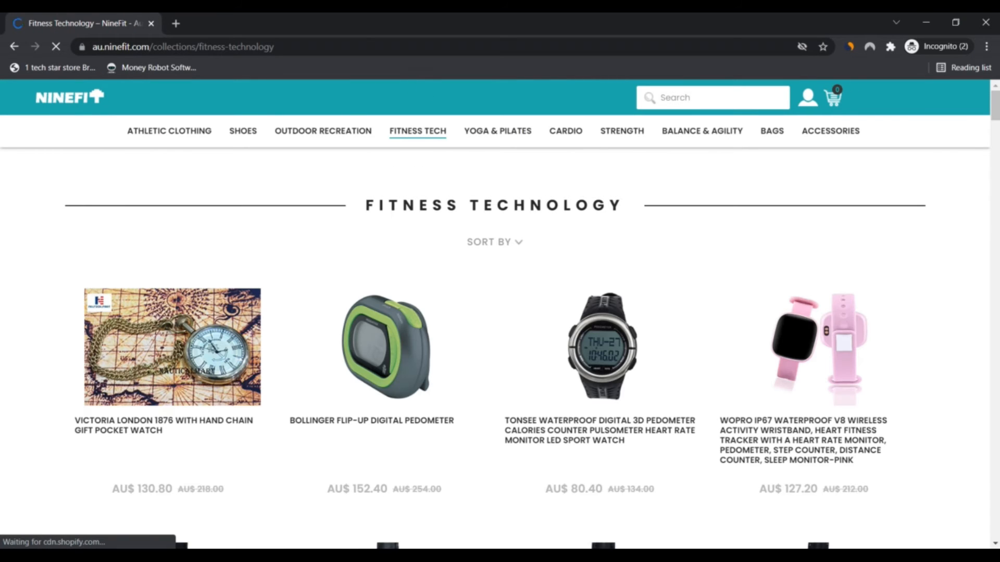
scroll(down, 3)
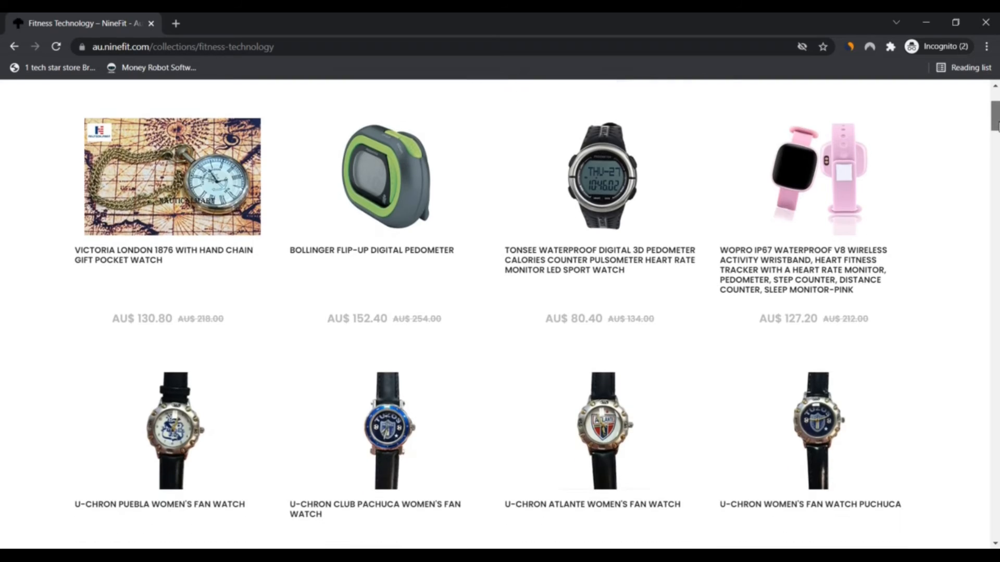
scroll(down, 3)
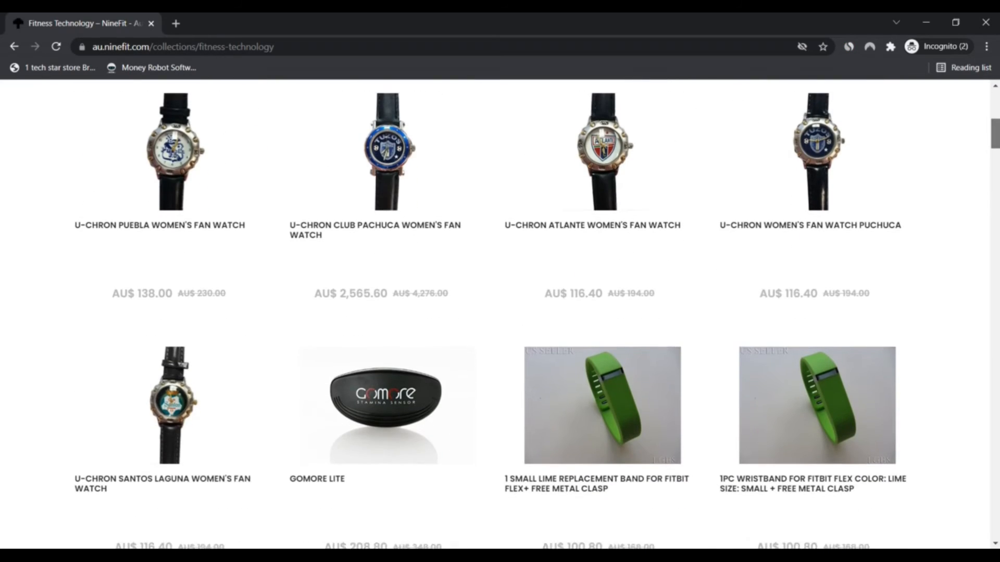
scroll(down, 3)
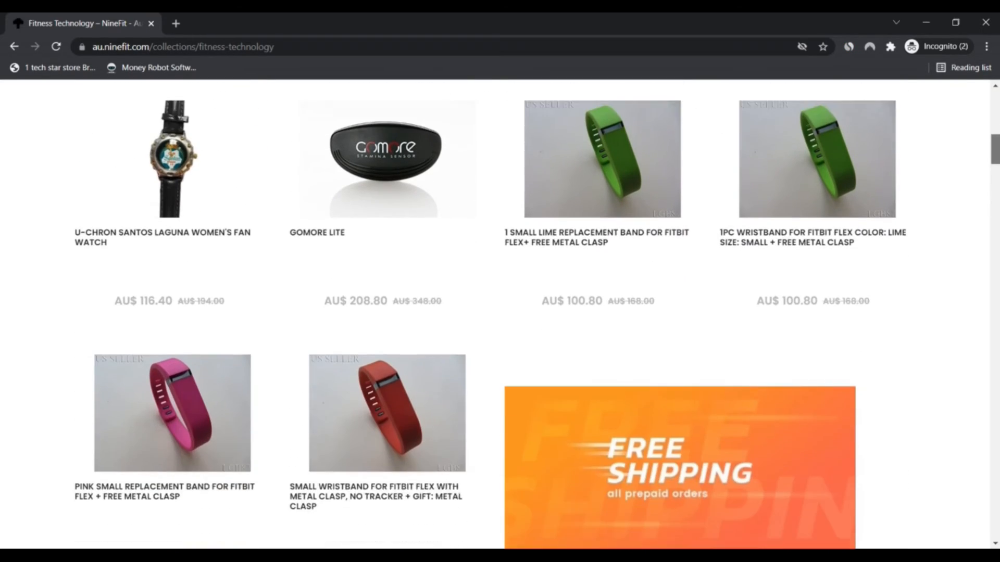
scroll(down, 3)
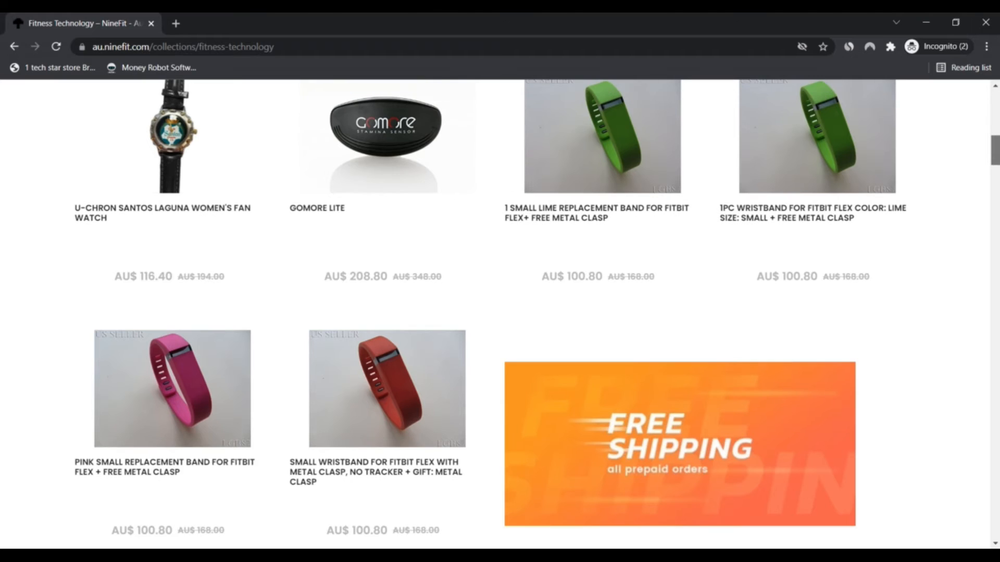
scroll(down, 3)
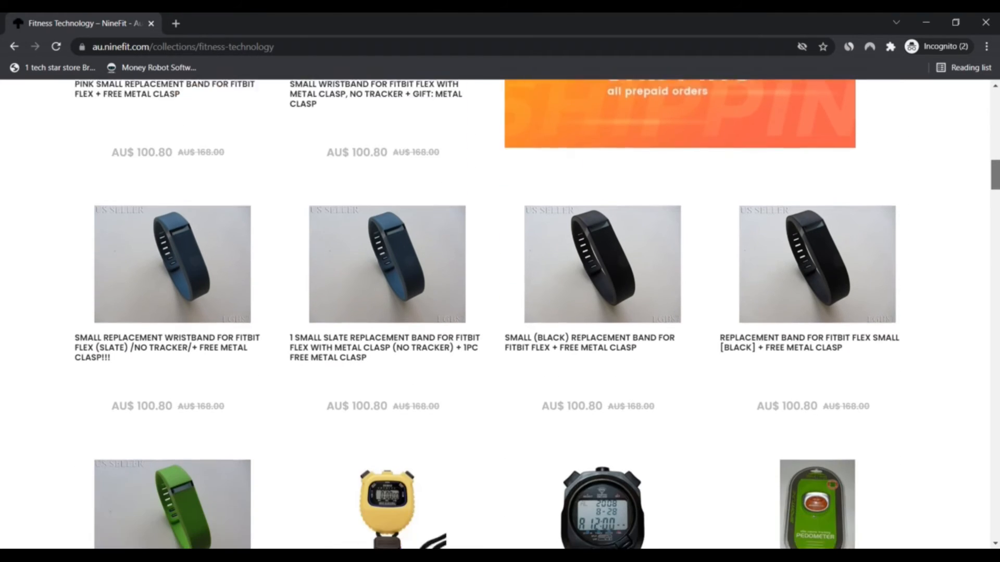
scroll(down, 3)
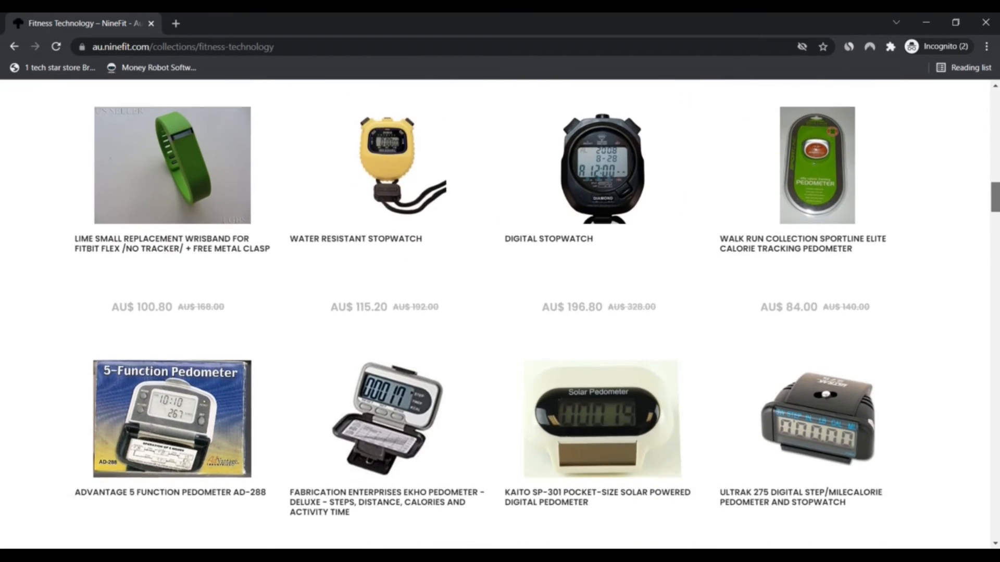
scroll(down, 3)
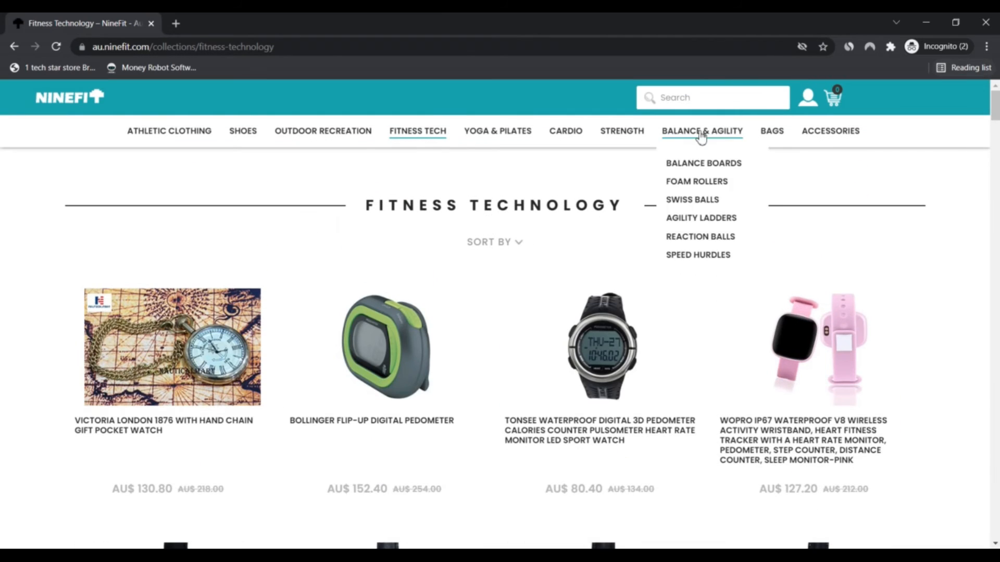
Go to Strength Training Equipment and select the OYO Personal Gym product.
click(621, 130)
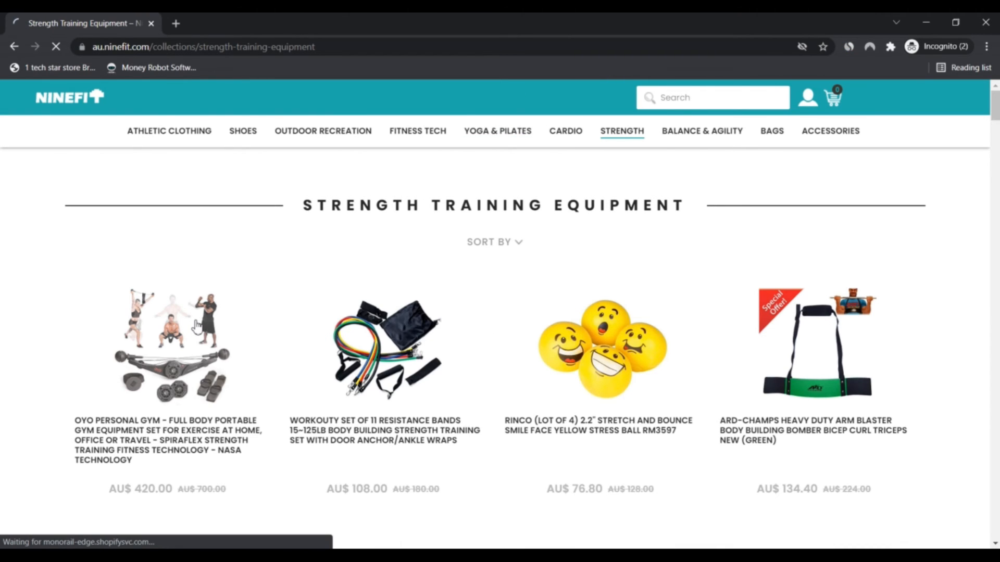
click(170, 344)
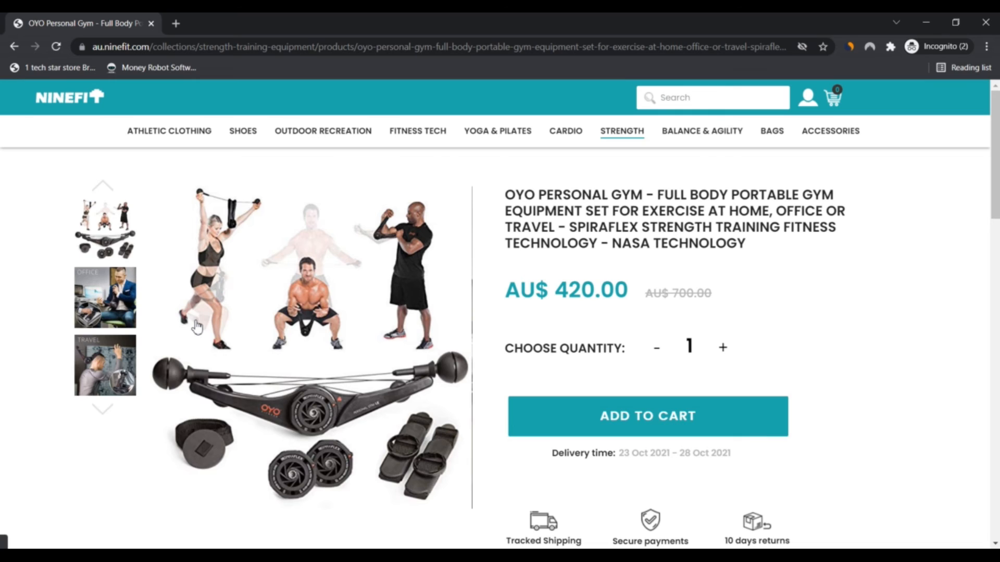
View the Office photo, then the Travel photo of the OYO Personal Gym.
click(105, 296)
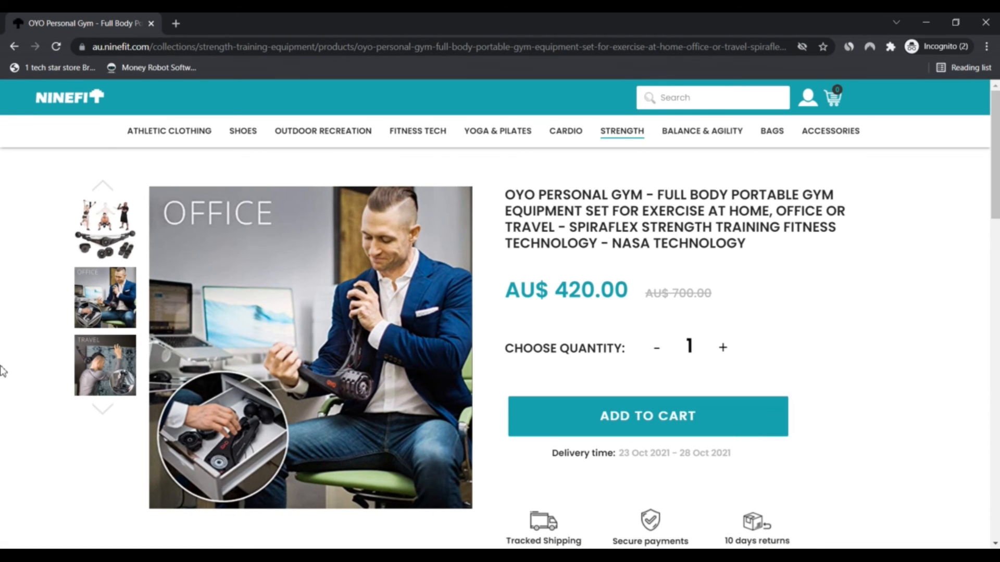
mouse_move(106, 370)
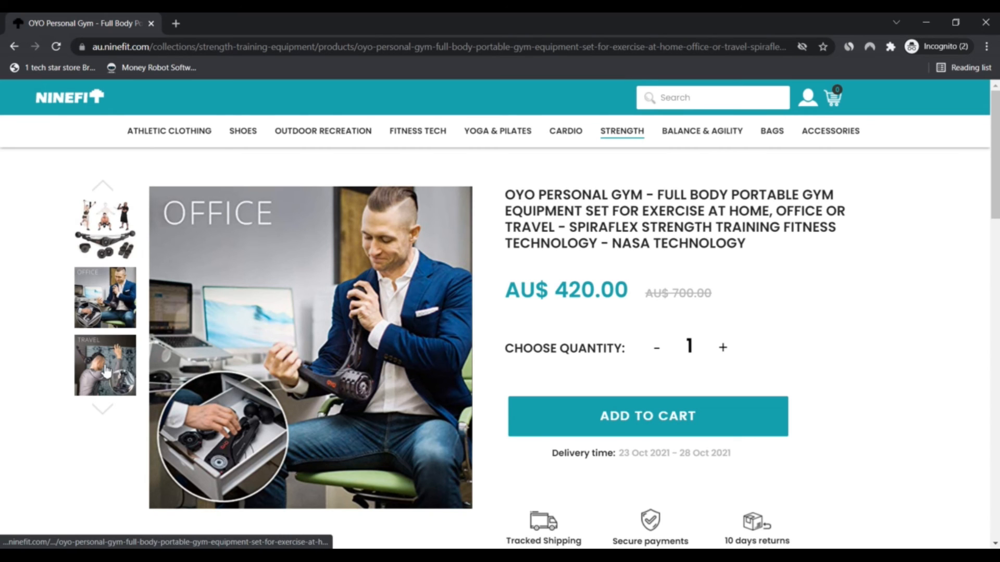
click(106, 366)
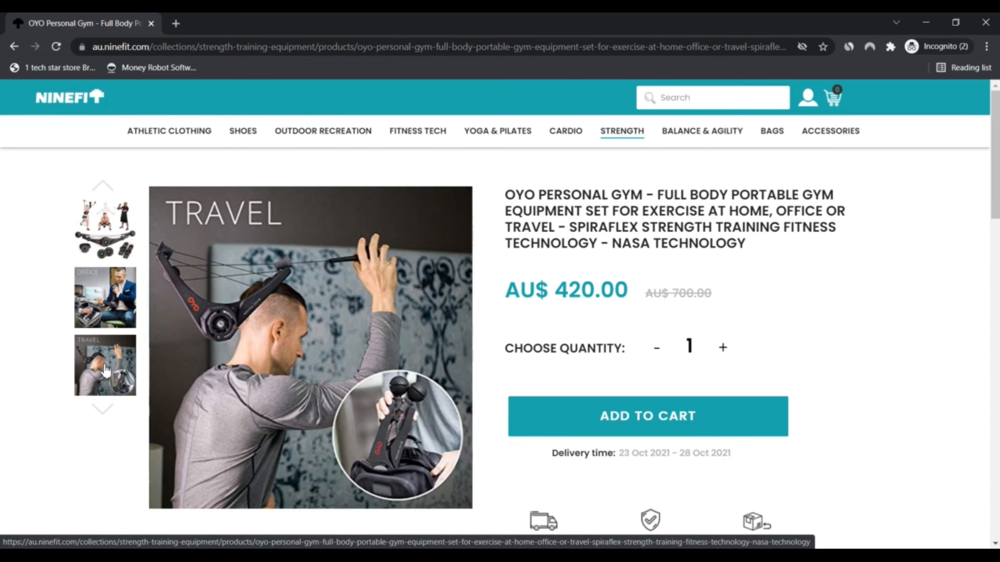